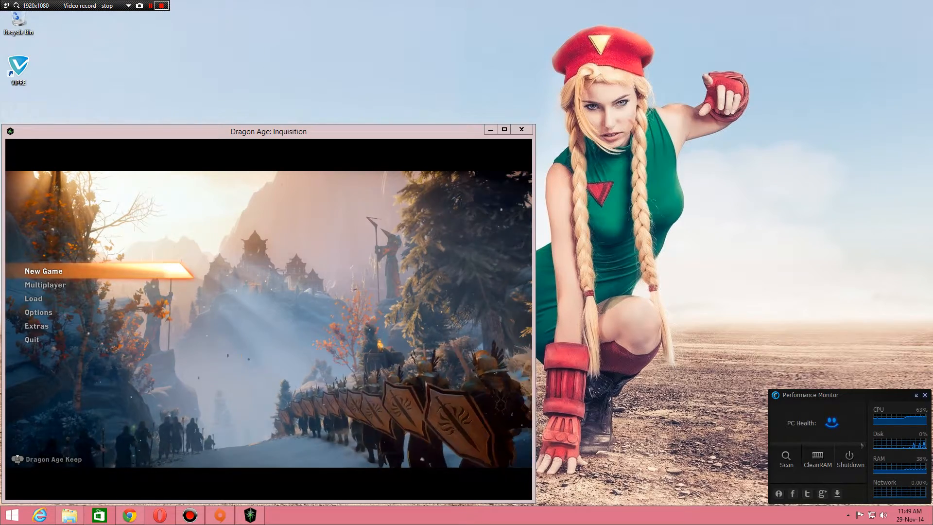
Open the game's Load Game list, showing one corrupt save dated 11/29/2014.
left_click(140, 6)
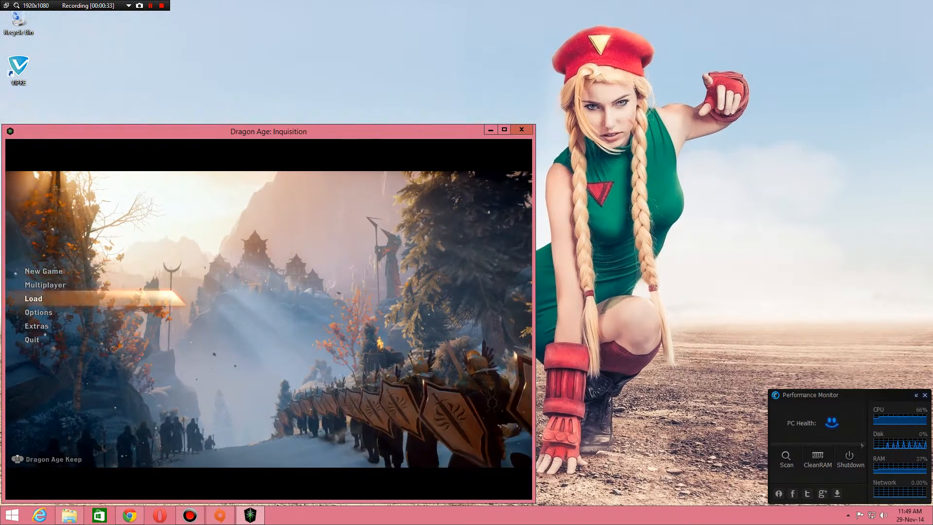
left_click(33, 298)
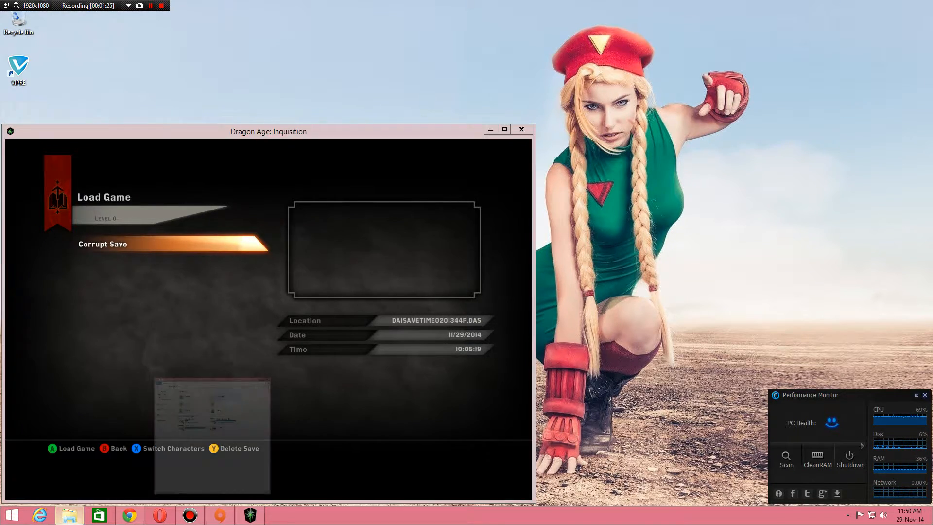
Browse to Documents > BioWare > Dragon Age Inquisition > Save, listing ten files.
left_click(68, 514)
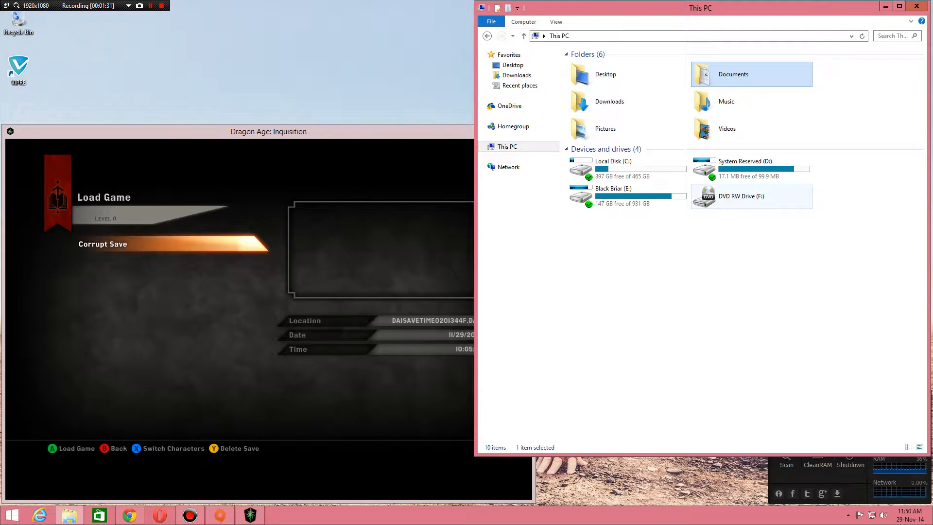
left_click(507, 147)
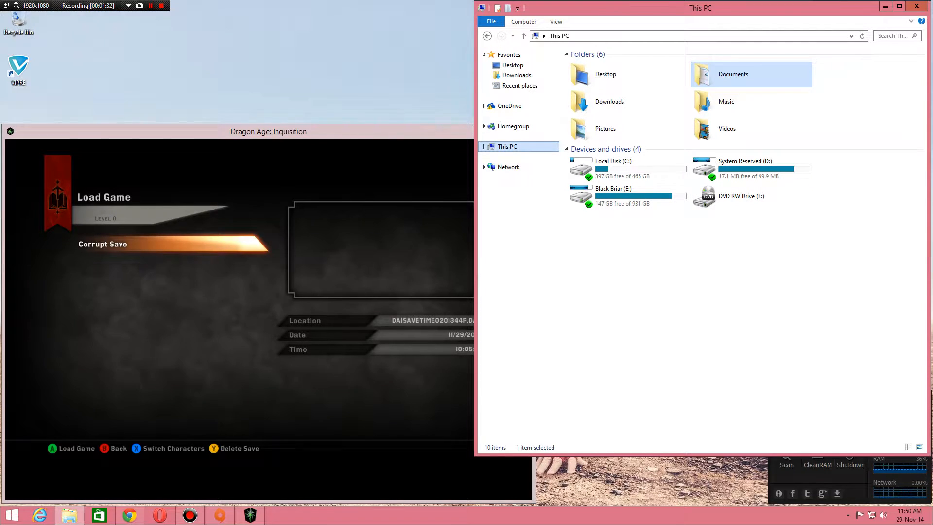
double_click(733, 73)
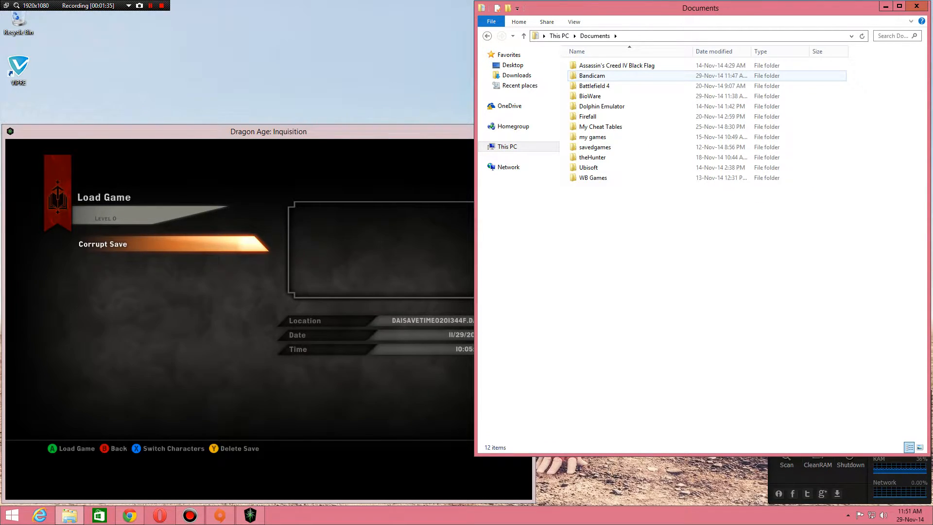
left_click(591, 137)
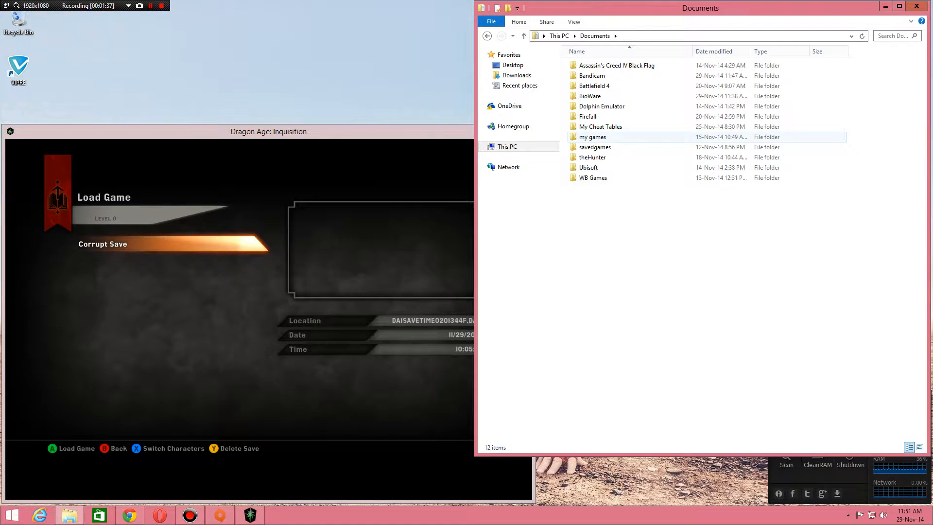
double_click(592, 137)
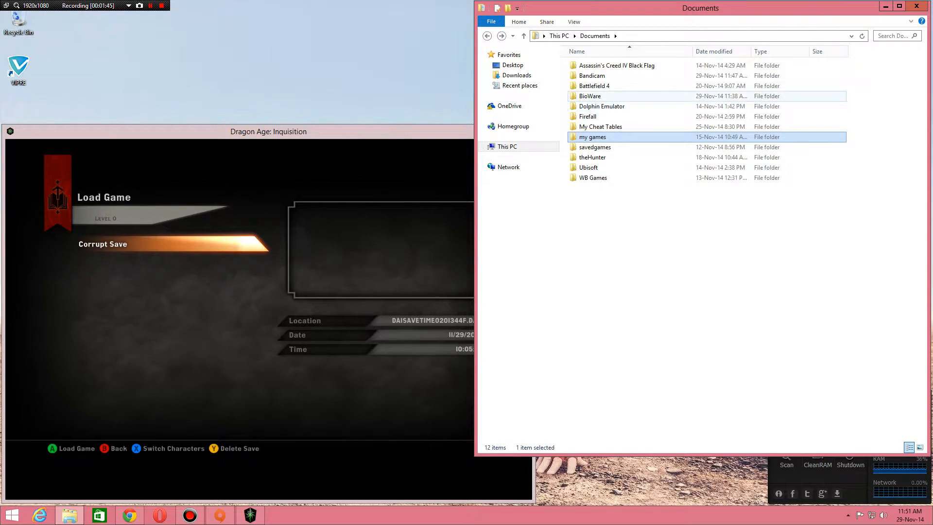
double_click(588, 96)
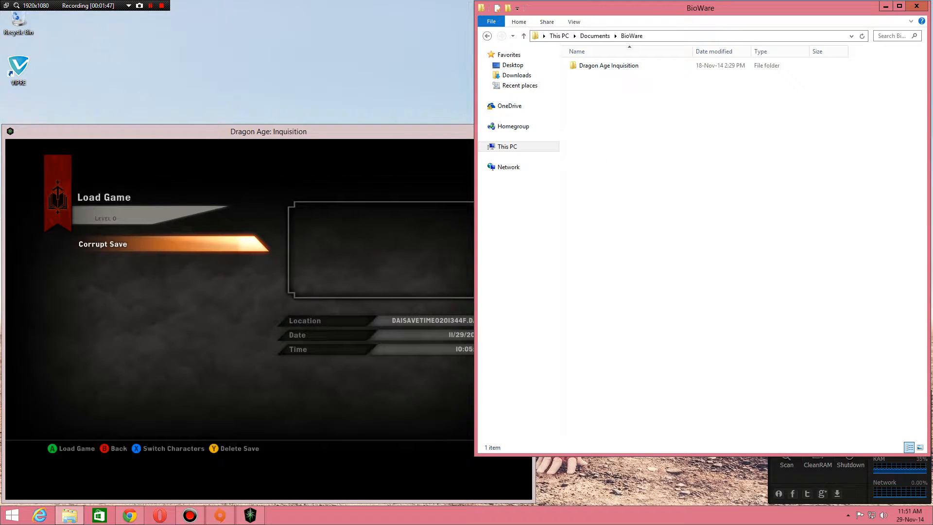
double_click(608, 65)
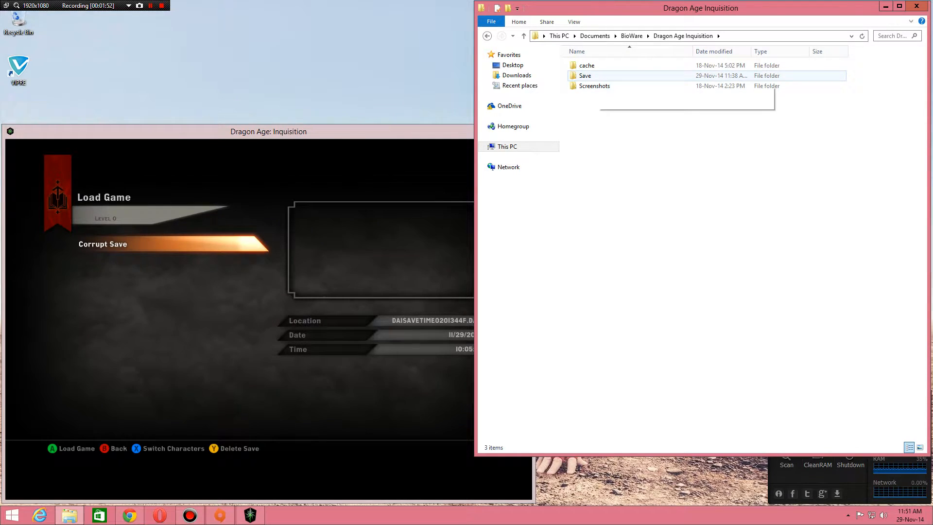
double_click(585, 76)
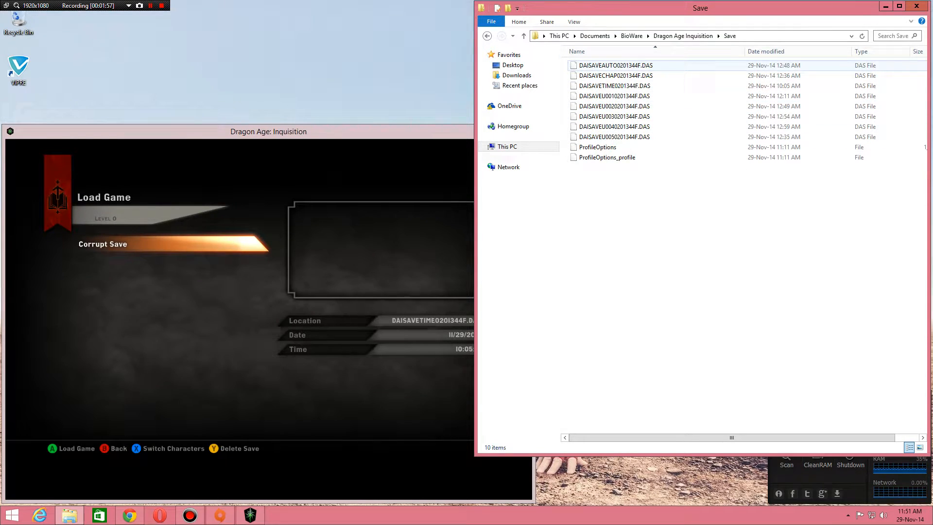
Place a second File Explorer window at Documents beside the Save window.
left_click(596, 147)
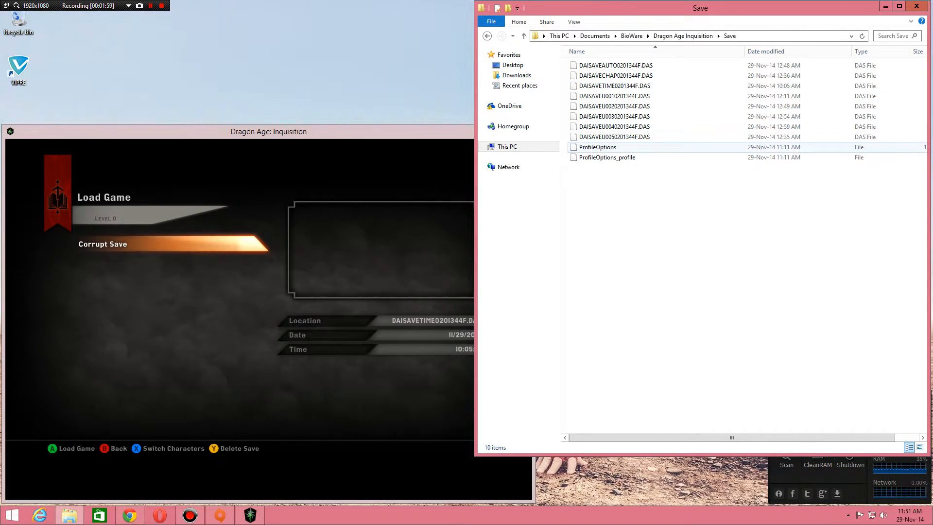
mouse_move(614, 137)
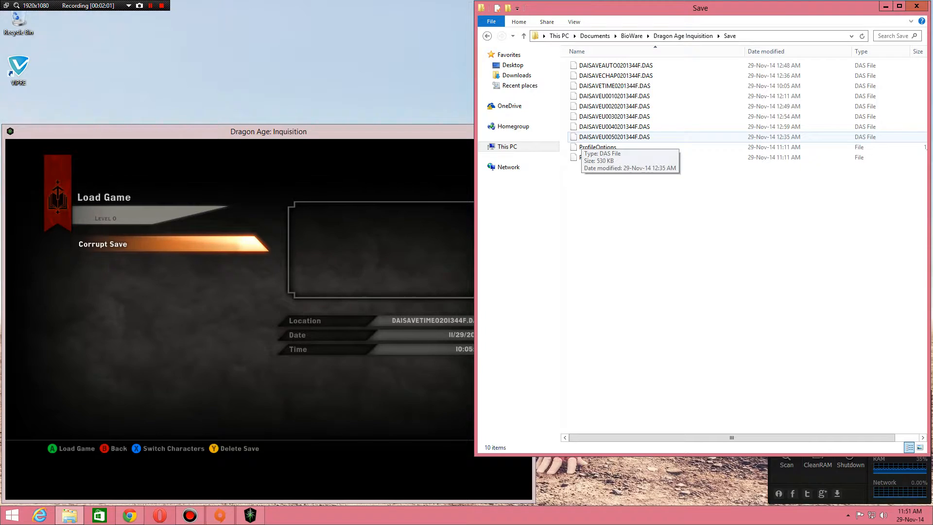
mouse_move(615, 76)
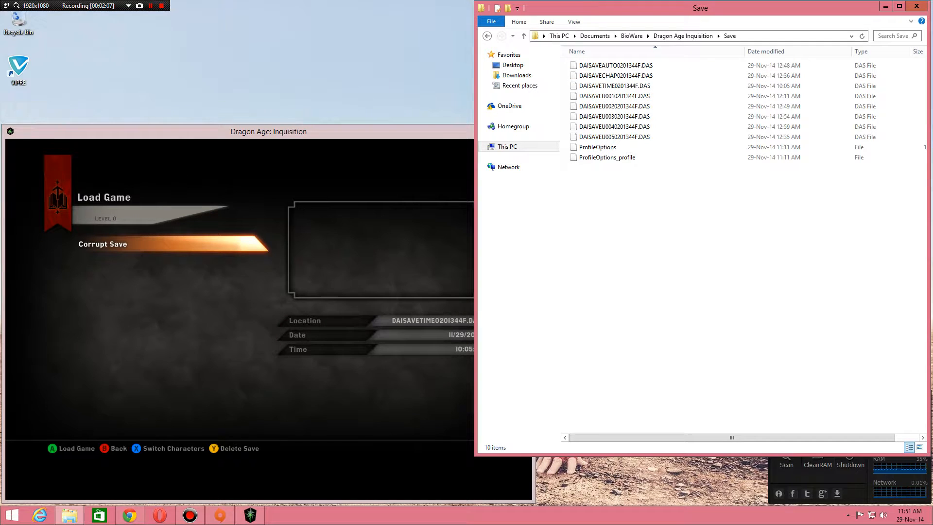
left_click(614, 96)
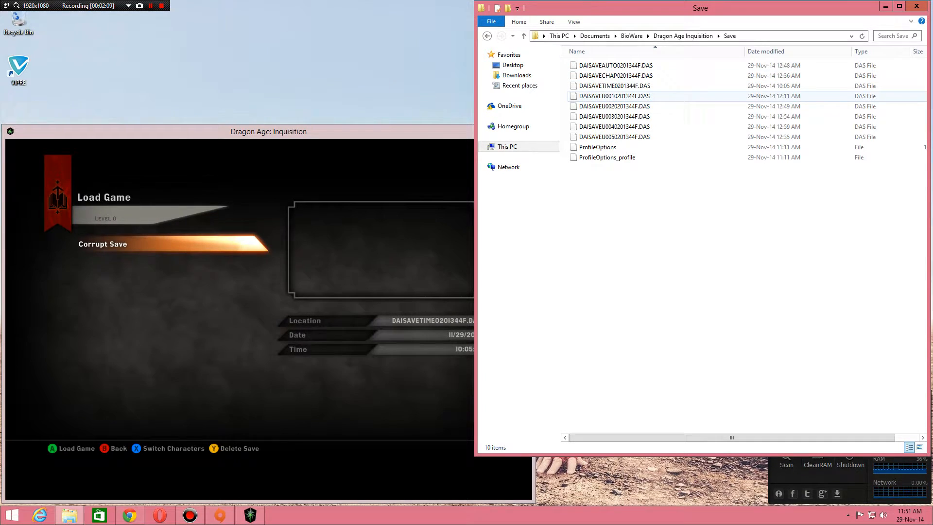
mouse_move(612, 106)
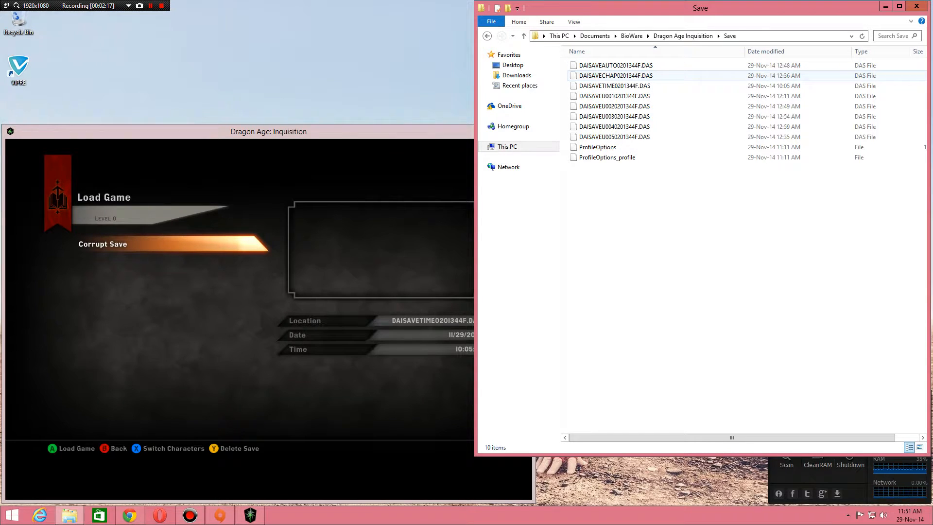
left_click(615, 136)
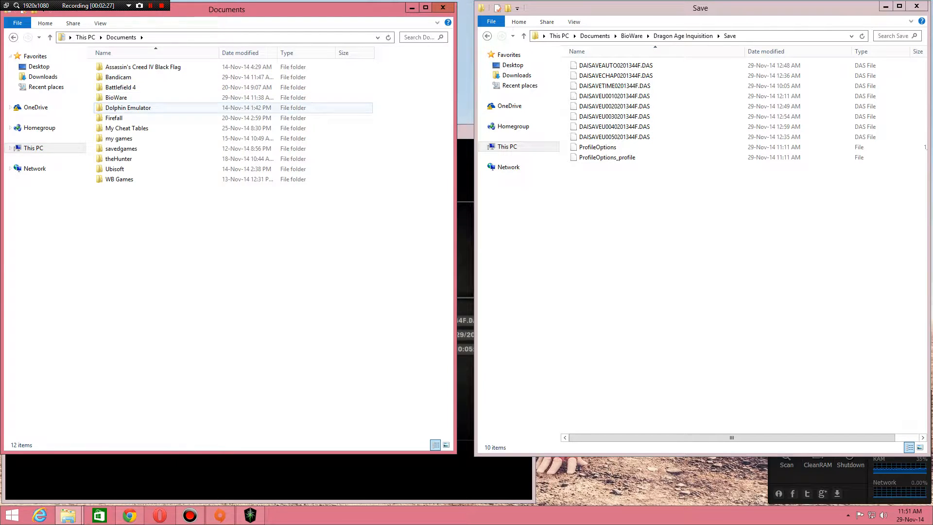
Move all eight .DAS saves from Save into BioWare, then quit the game.
double_click(115, 97)
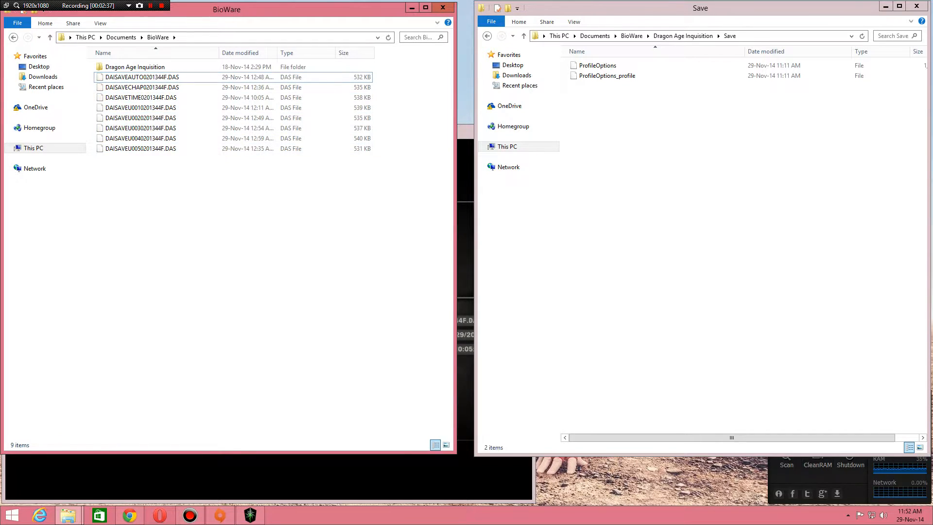
left_click(135, 67)
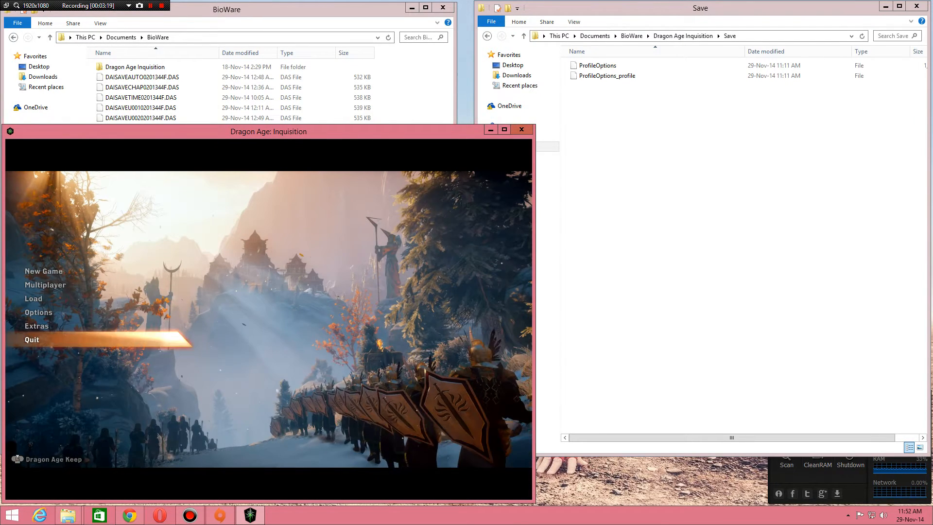
left_click(31, 339)
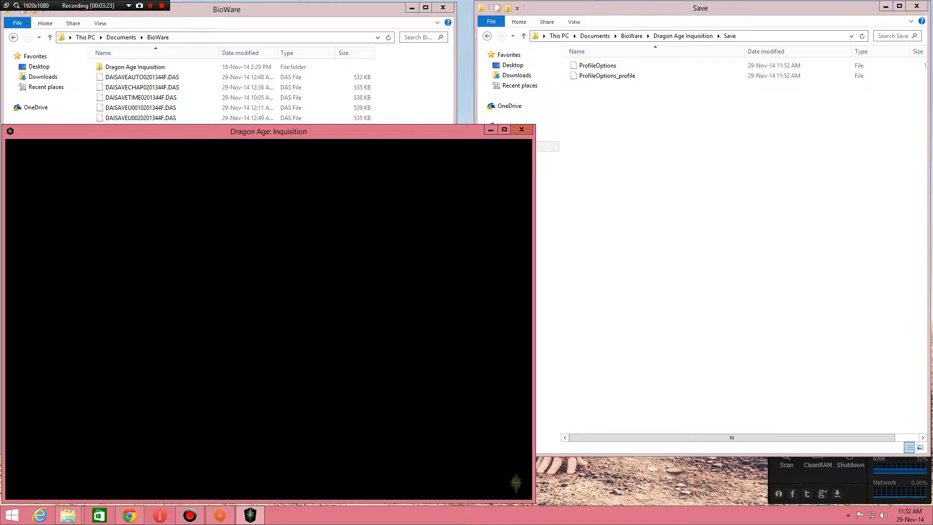
left_click(522, 130)
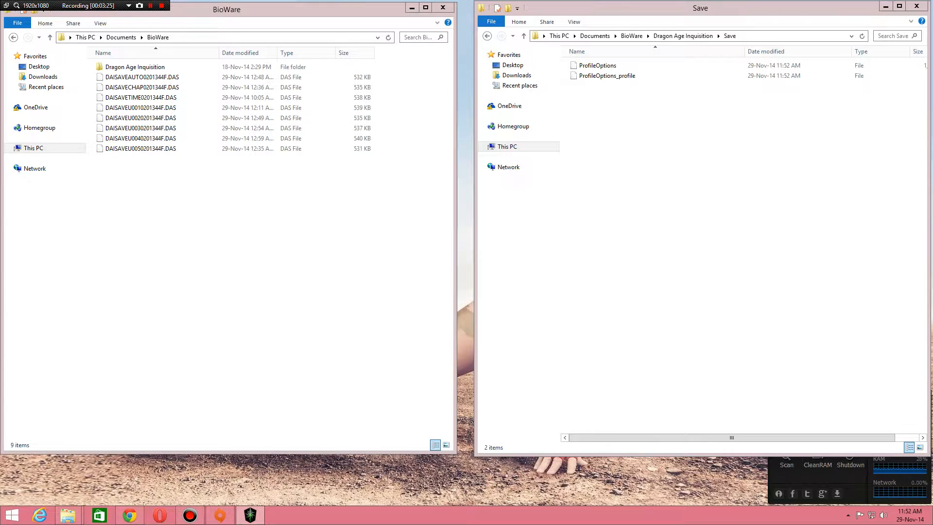
Relaunch Dragon Age: Inquisition with every save still held in BioWare.
left_click(135, 66)
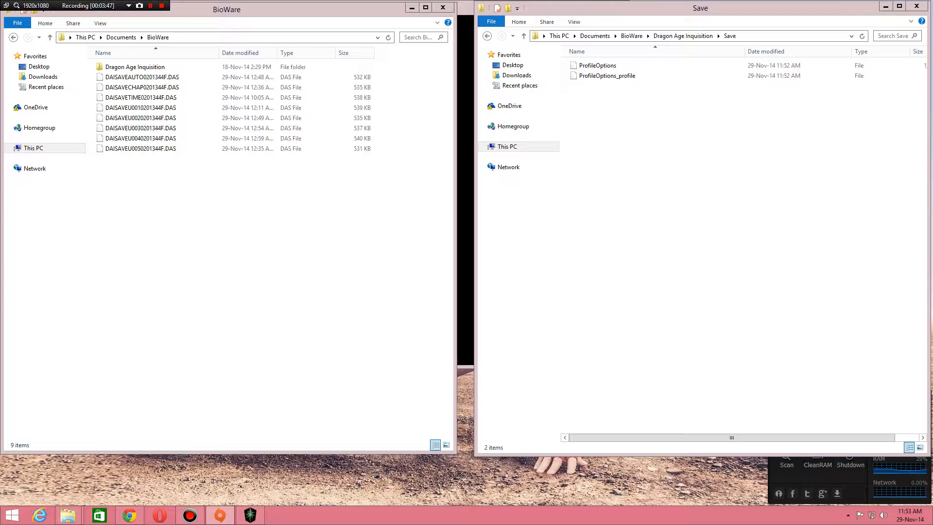
left_click(249, 515)
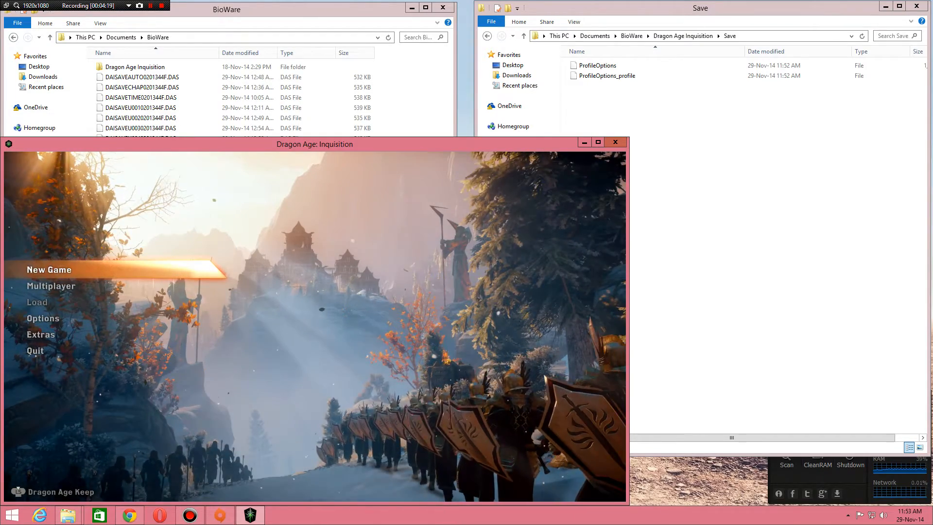
mouse_move(37, 302)
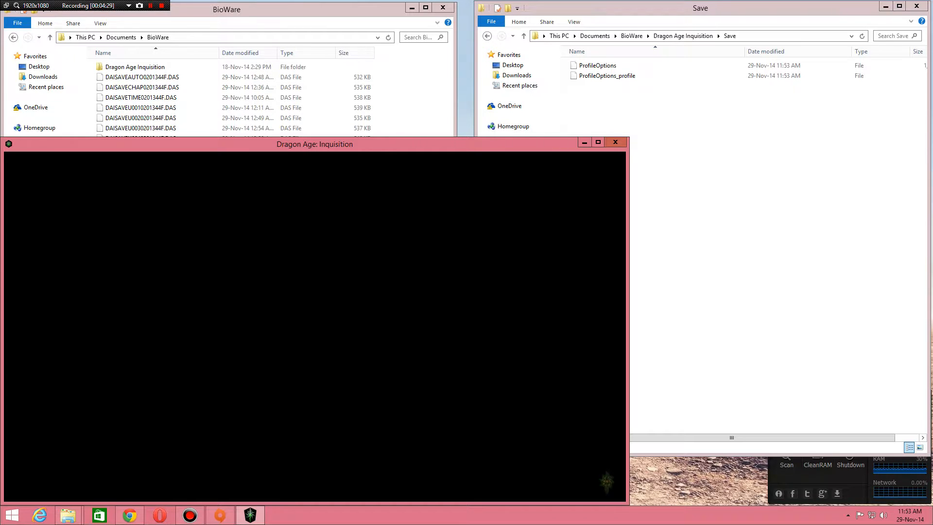
Quit the game and bring the BioWare folder window forward.
left_click(615, 141)
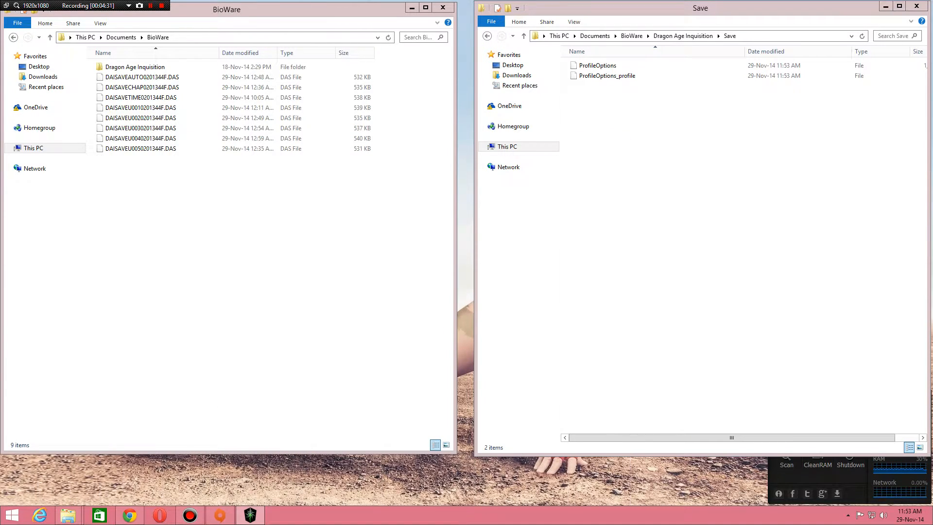
left_click(141, 77)
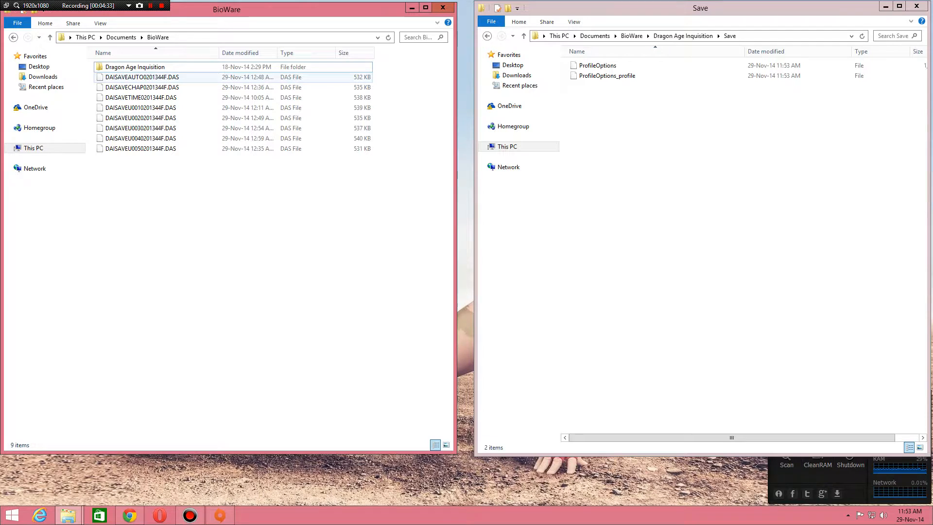
left_click(140, 97)
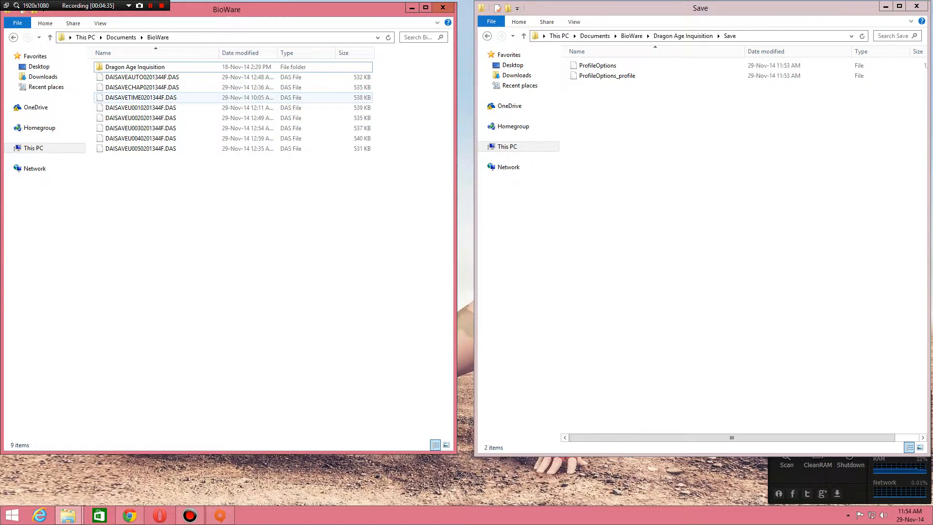
left_click(140, 138)
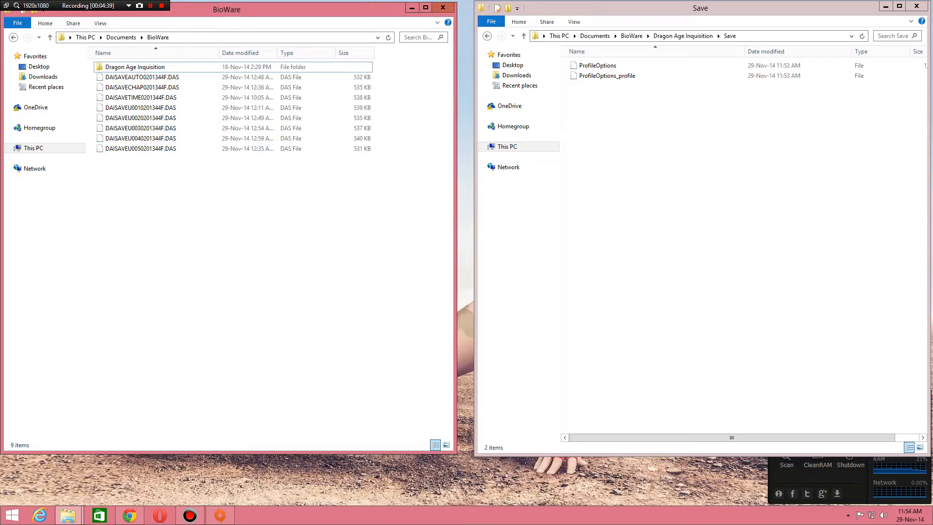
left_click(141, 87)
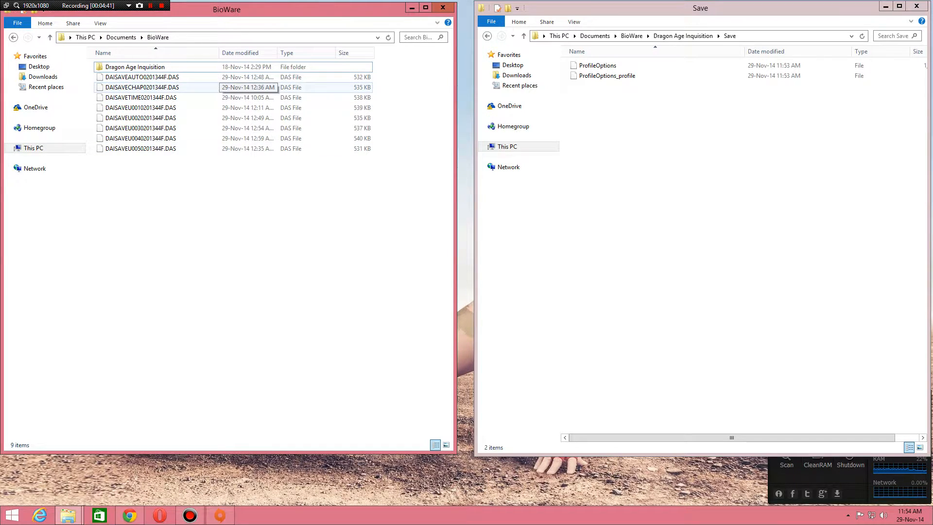
left_click(241, 52)
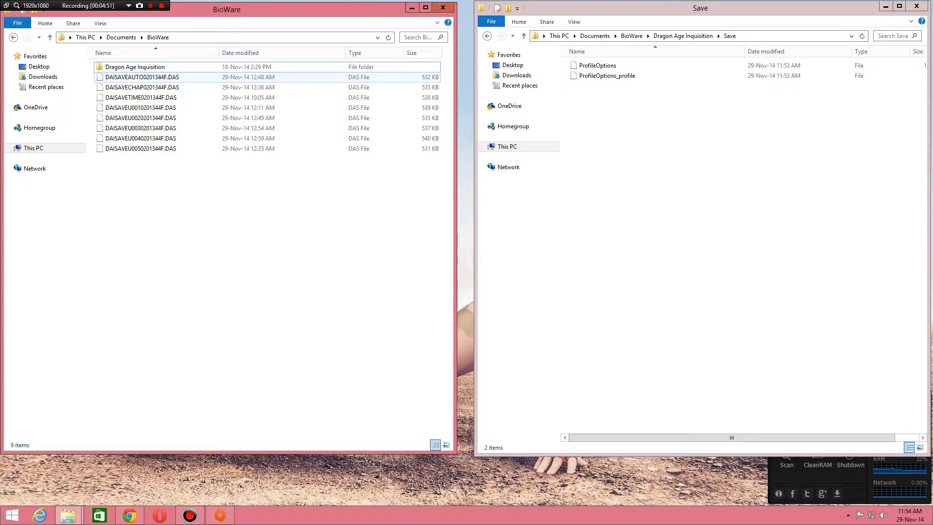
left_click(140, 128)
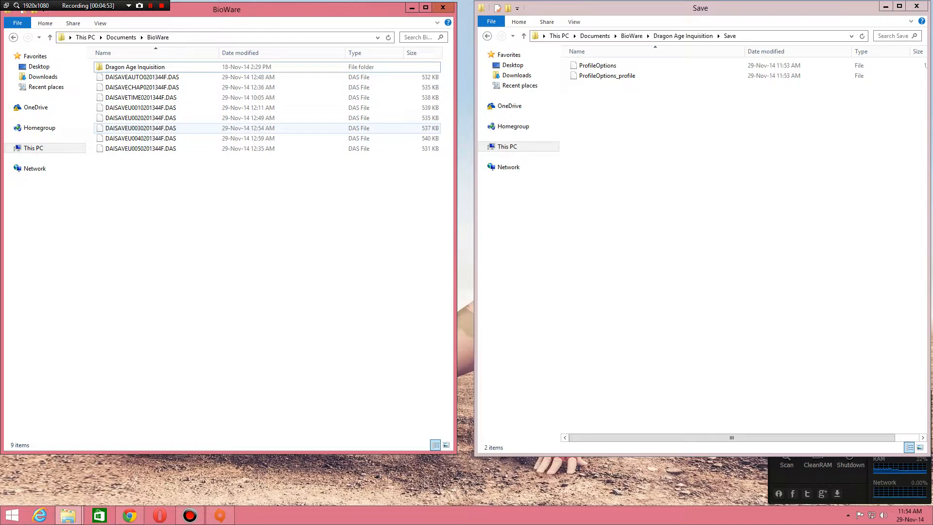
left_click(140, 108)
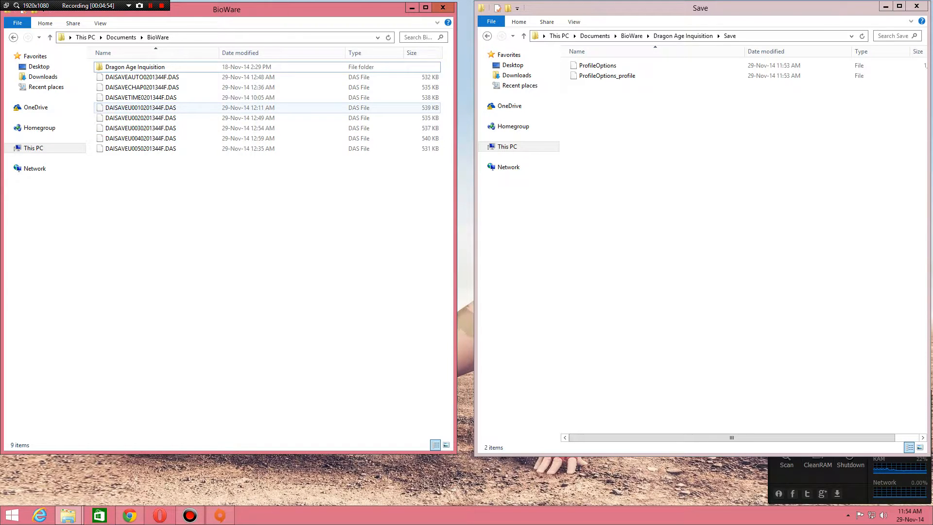
left_click(140, 97)
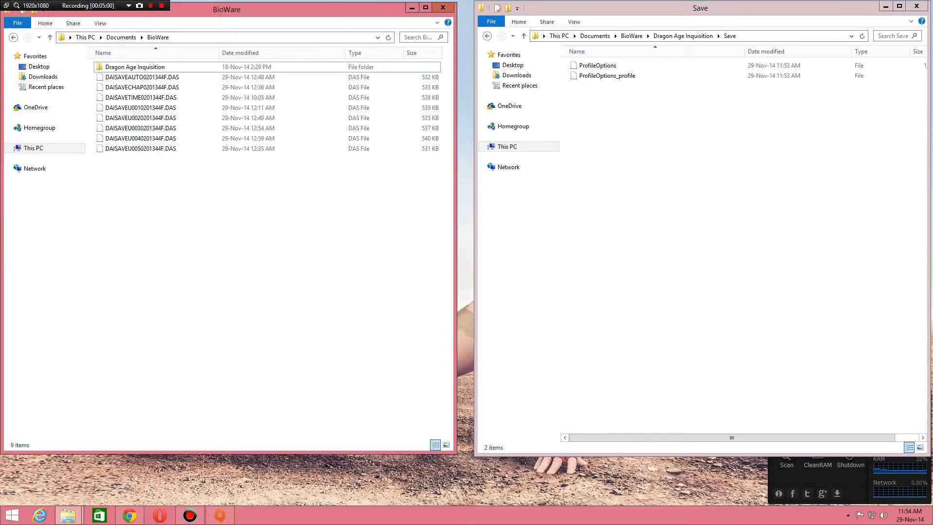
left_click(141, 117)
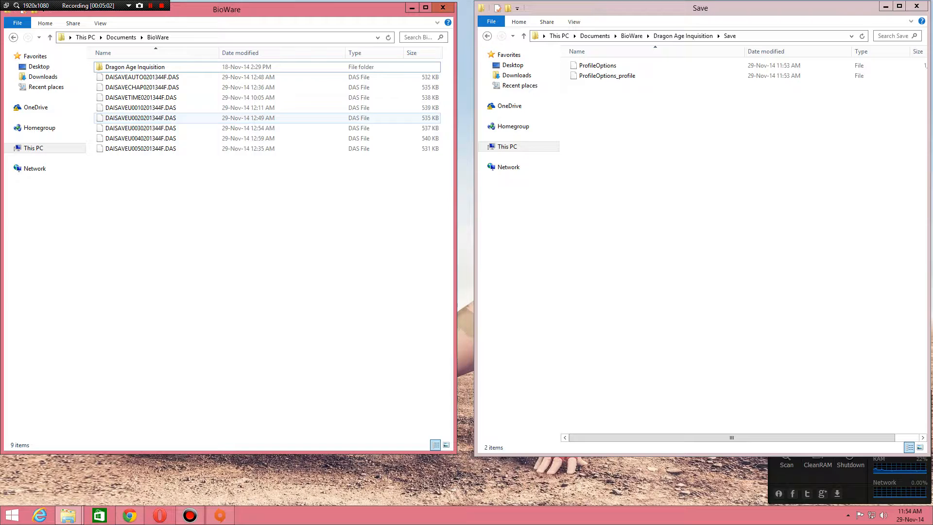
left_click(141, 98)
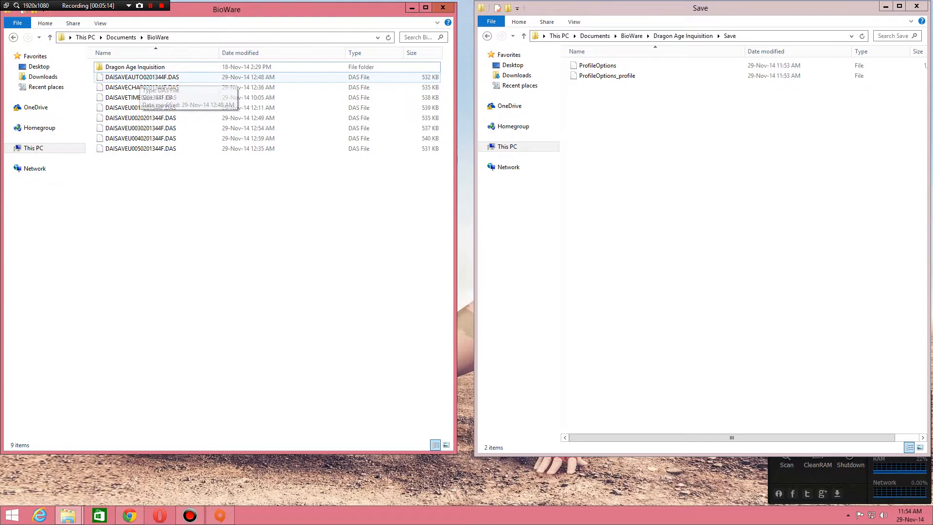
left_click(141, 77)
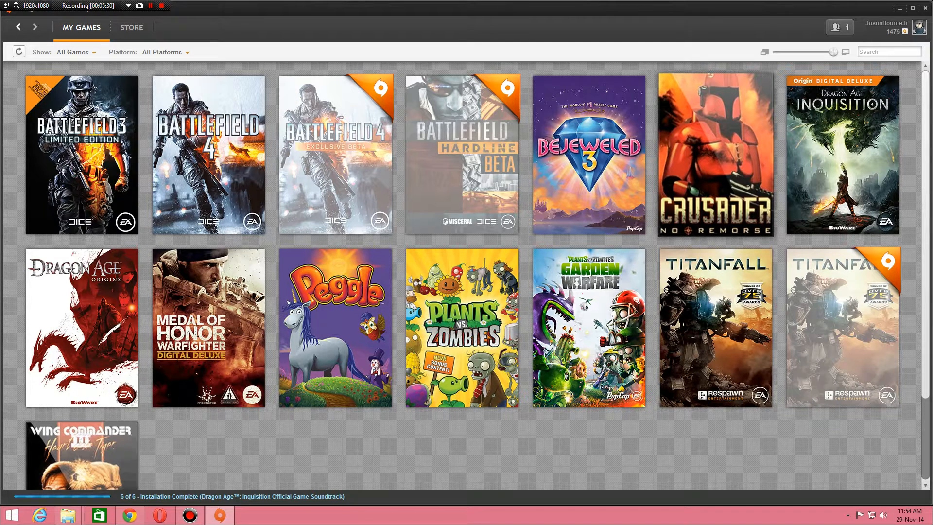
Launch Dragon Age Inquisition from Origin's My Games library.
double_click(841, 156)
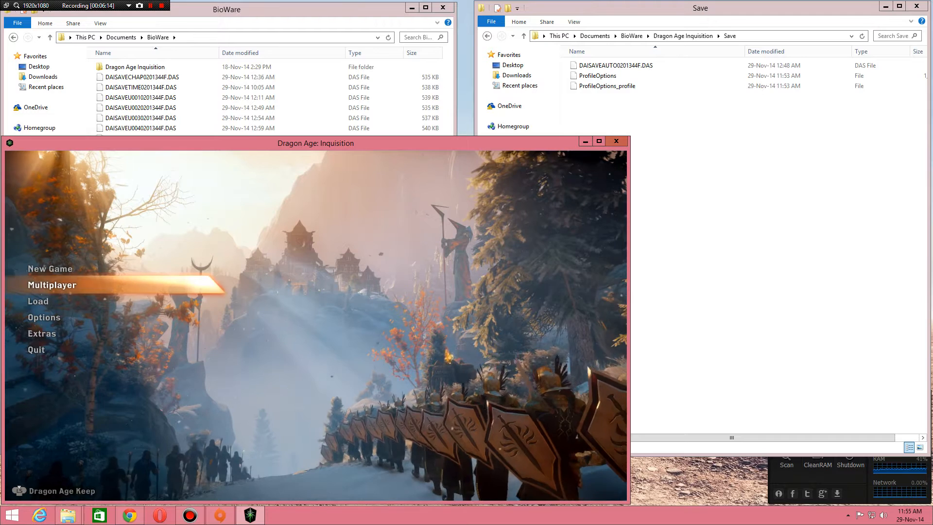
Check the Load list, then return the remaining DAISAVE .DAS files to Save.
left_click(38, 302)
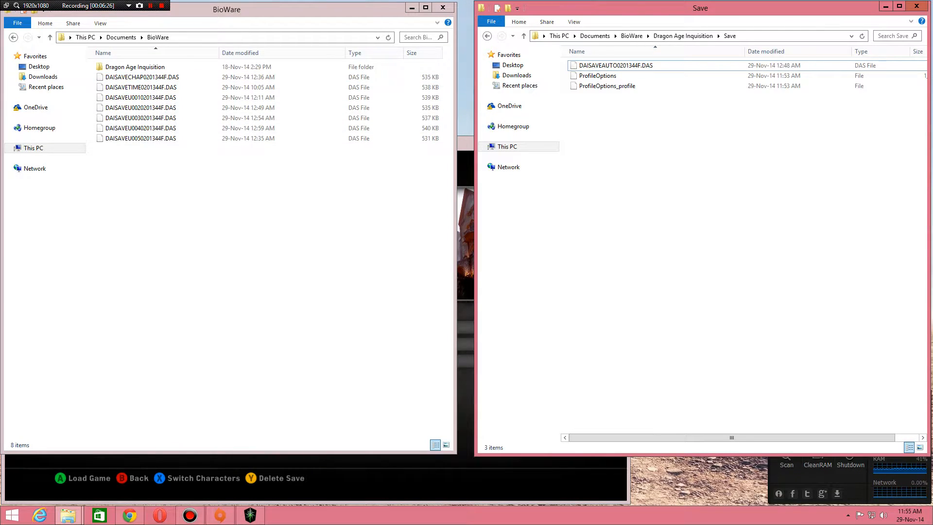
left_click(140, 108)
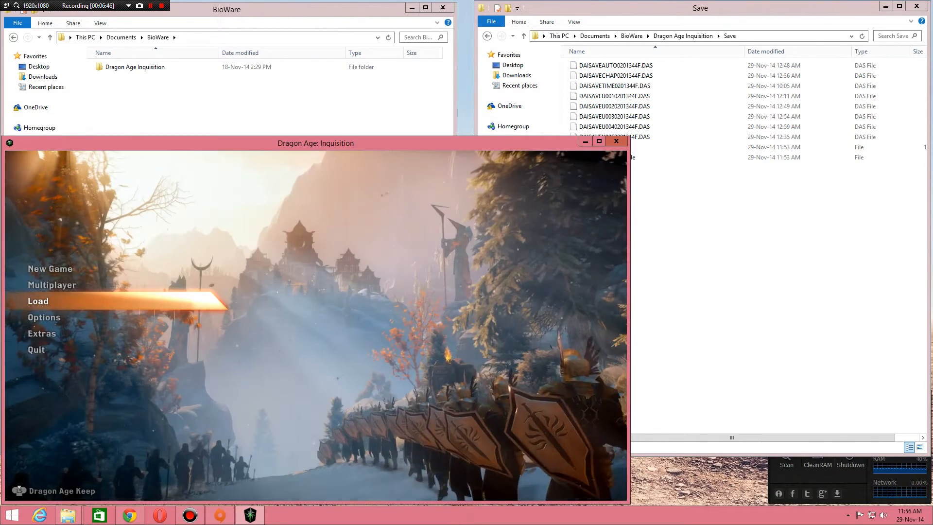
View the Skyhold autosave in the Load list, go back, and quit the game.
left_click(38, 302)
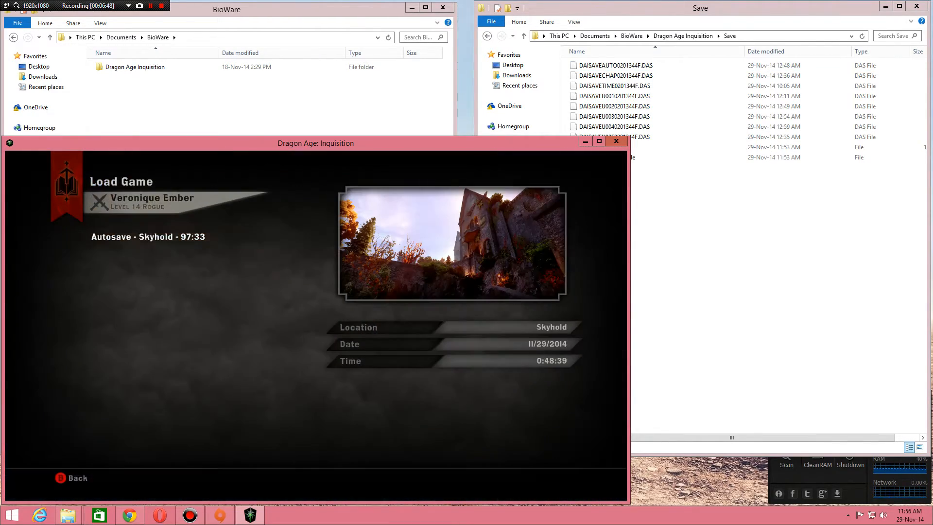
left_click(77, 478)
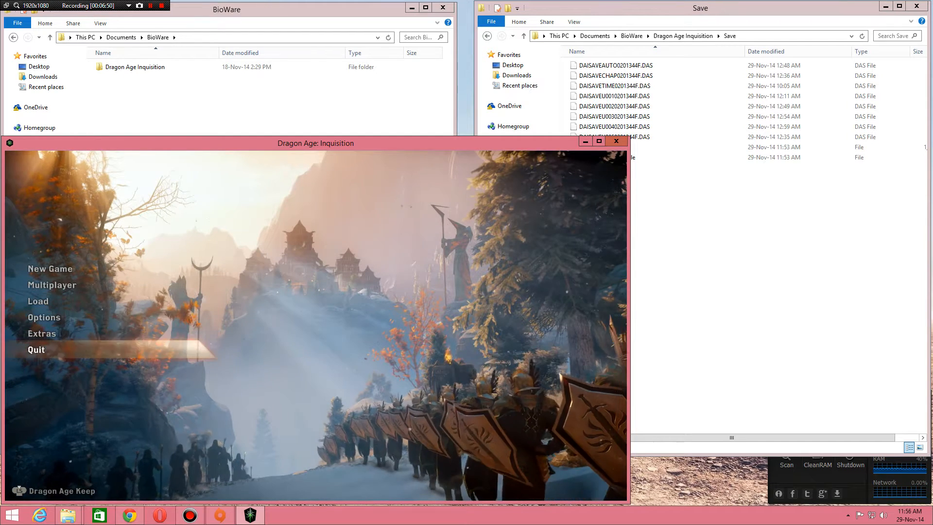
left_click(35, 350)
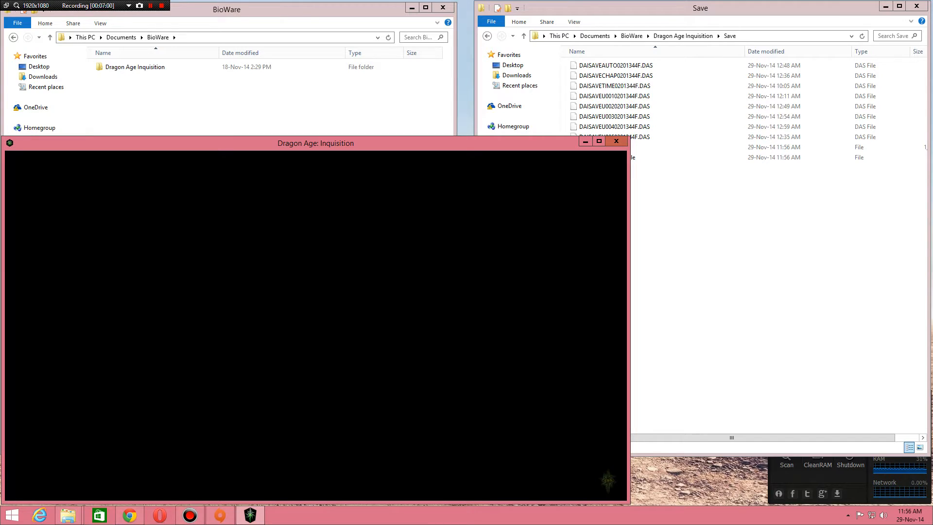
left_click(576, 51)
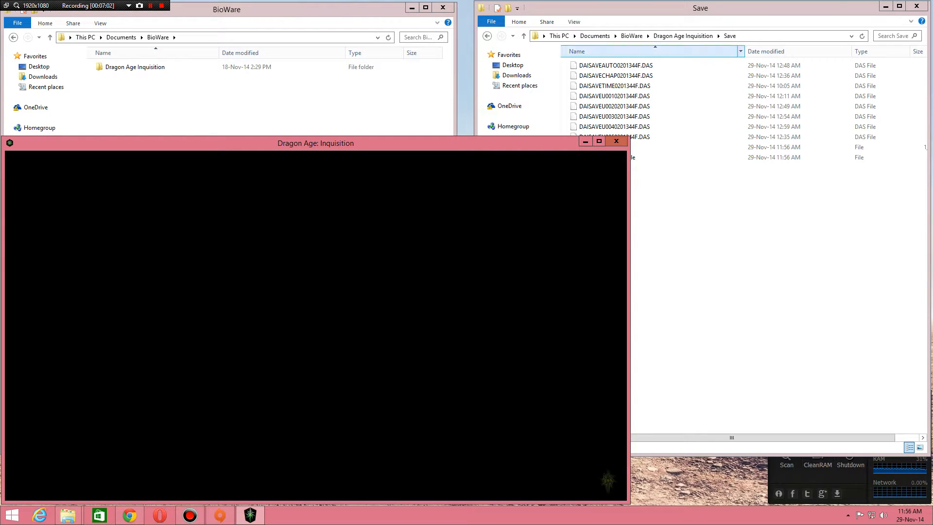
left_click(616, 141)
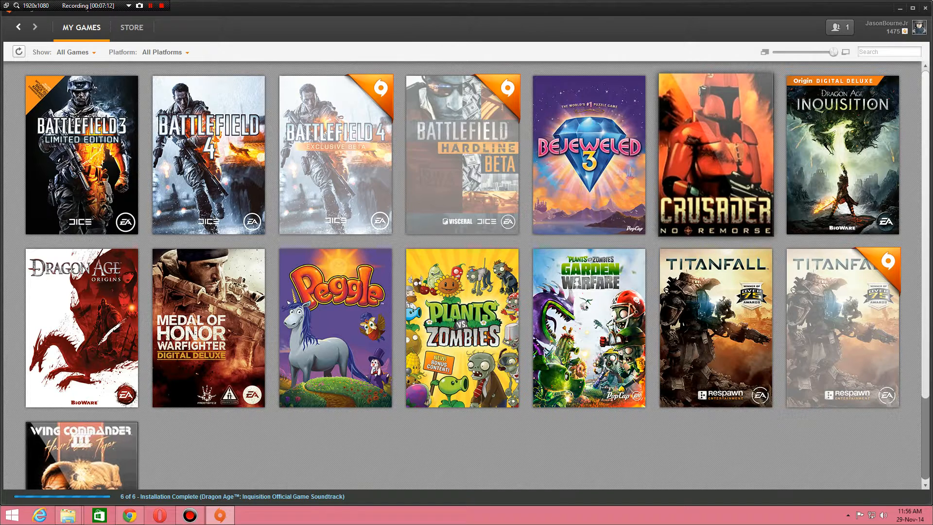
Relaunch the game from Origin, see the Corrupt Save in Load, and back out.
double_click(842, 155)
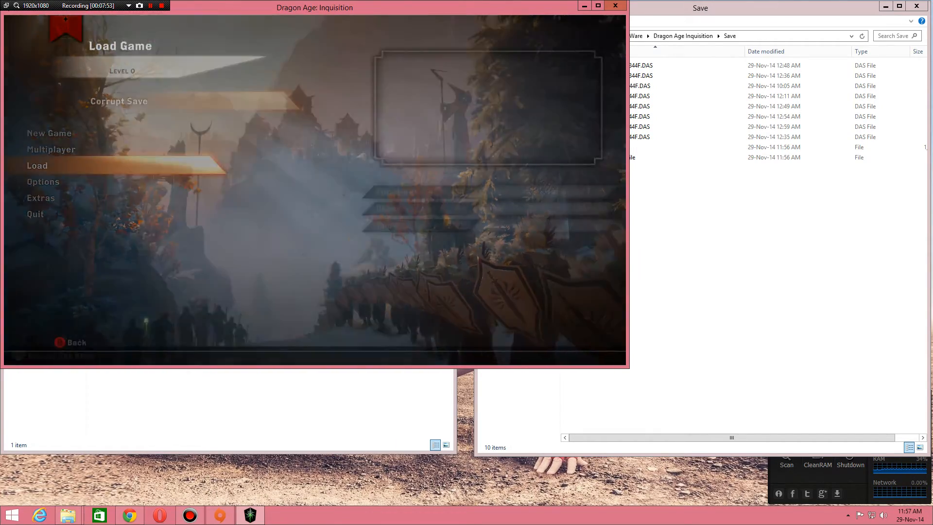
left_click(118, 101)
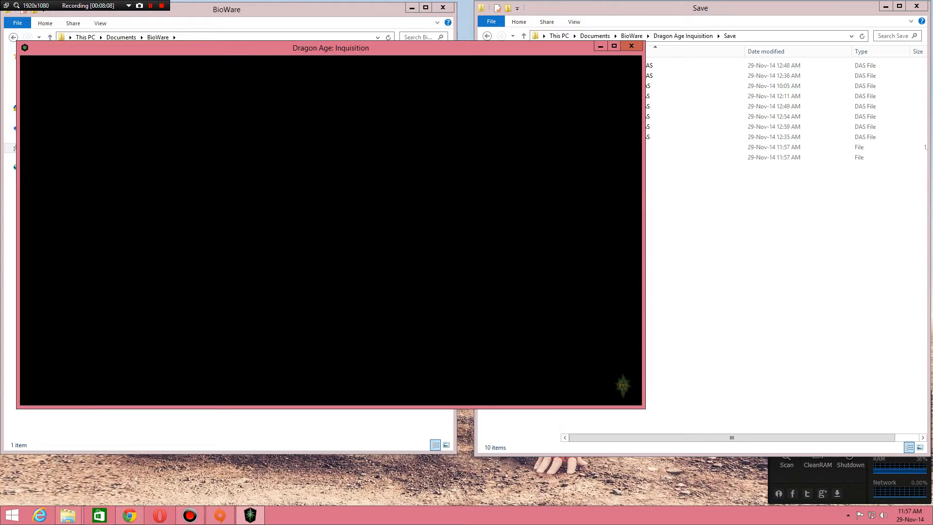
Minimize the Explorer windows so the relaunched game's main menu is on screen.
left_click(631, 46)
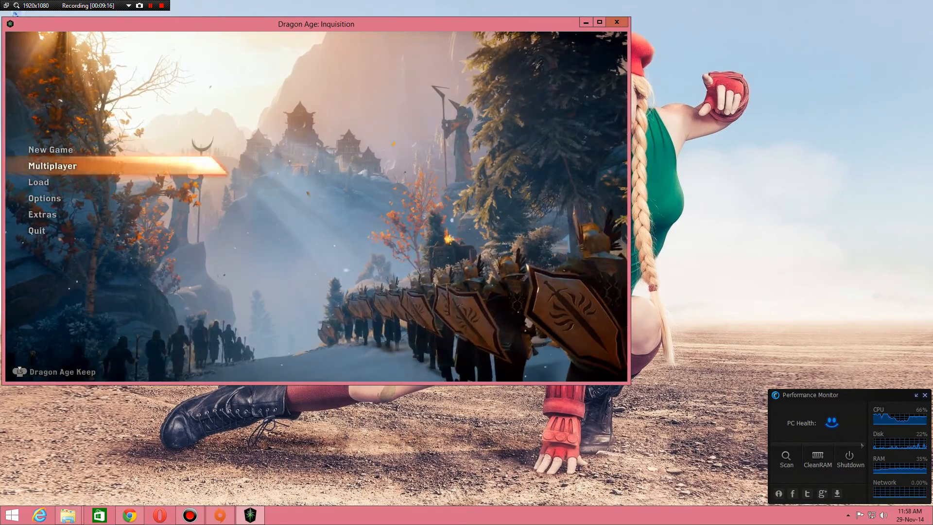
Load the 'Autosave - Skyhold - 97:33' save from the Load menu.
left_click(38, 182)
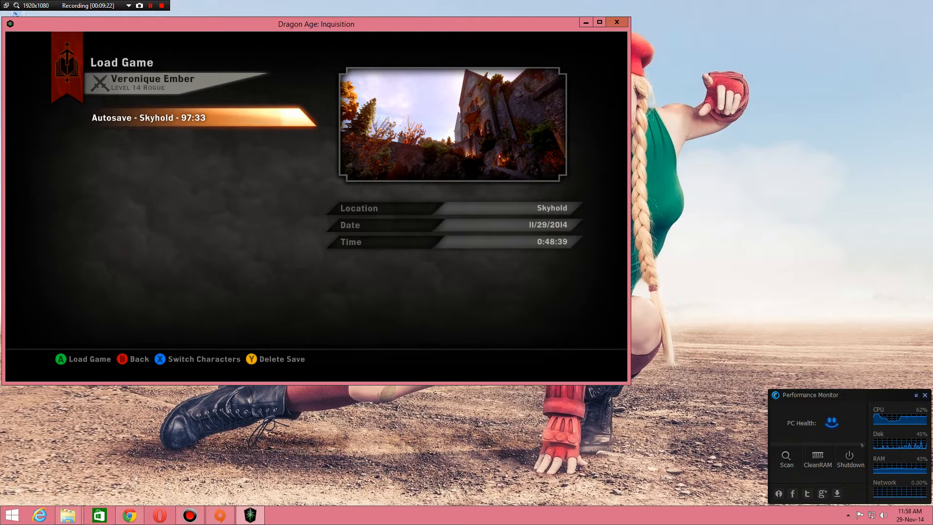
left_click(83, 359)
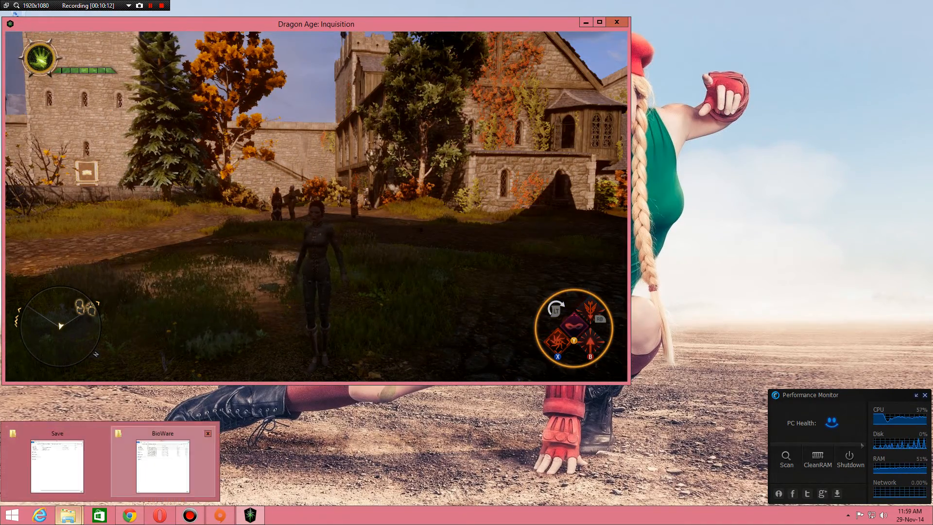
Restore the Documents > BioWare Explorer window from the taskbar and close it.
left_click(161, 464)
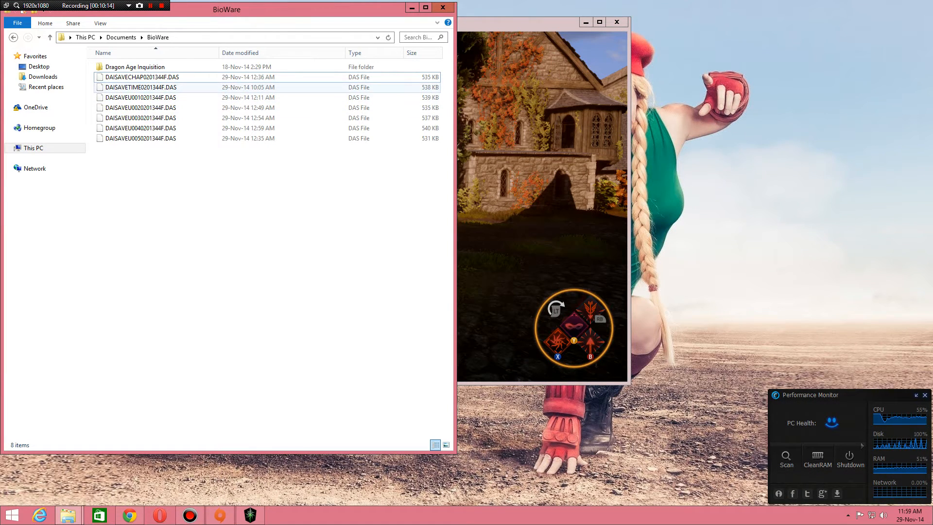
left_click(140, 127)
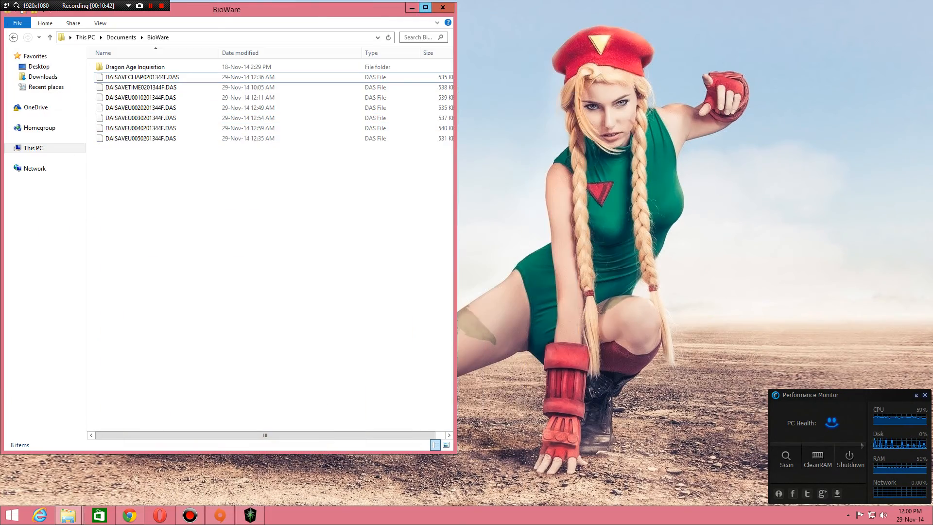
left_click(442, 7)
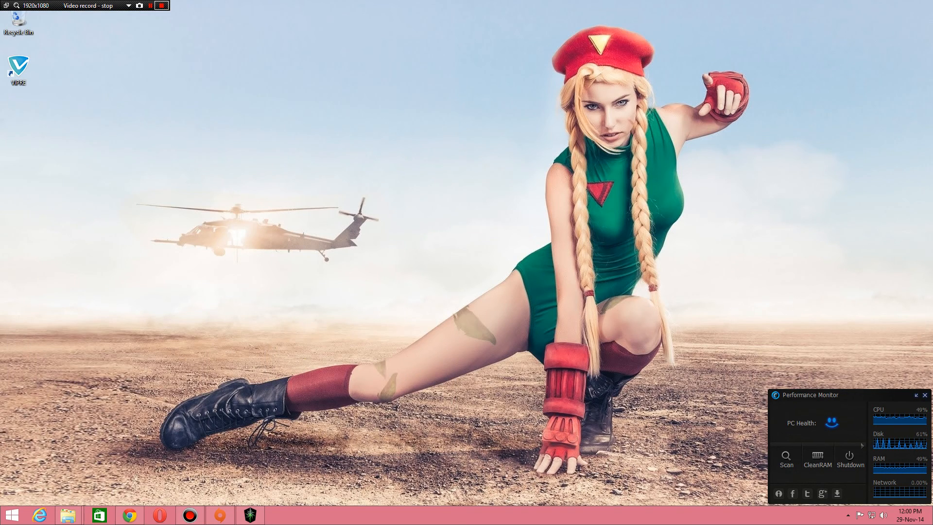